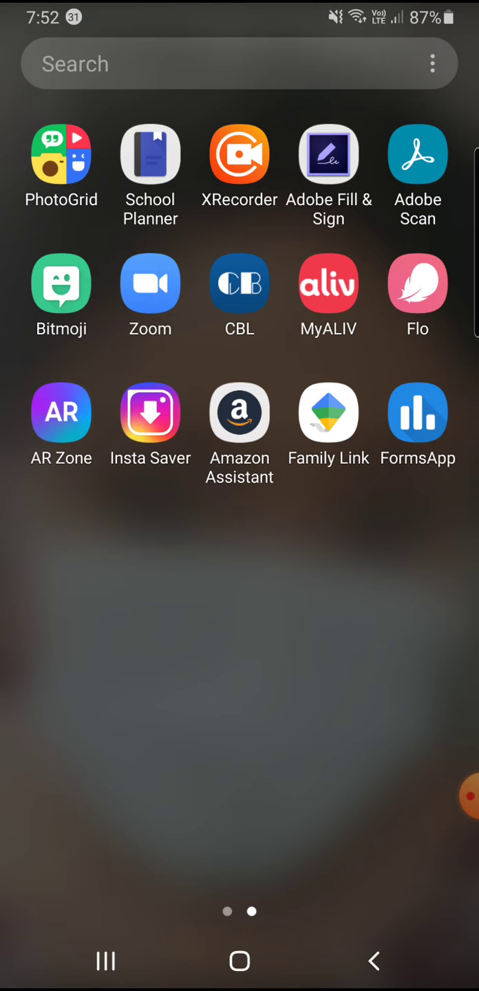
Launch Adobe Scan, discard the leftover class list scan, and open the document camera
left_click(418, 153)
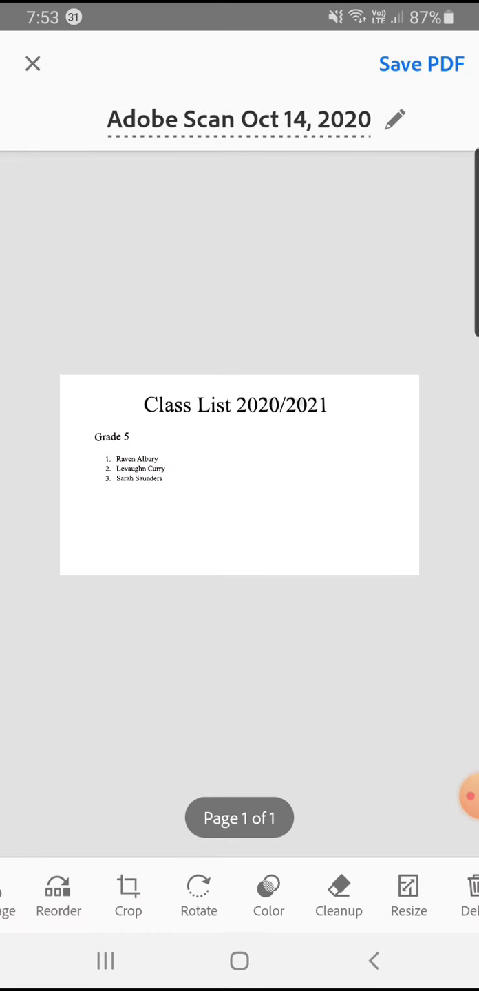
left_click(31, 63)
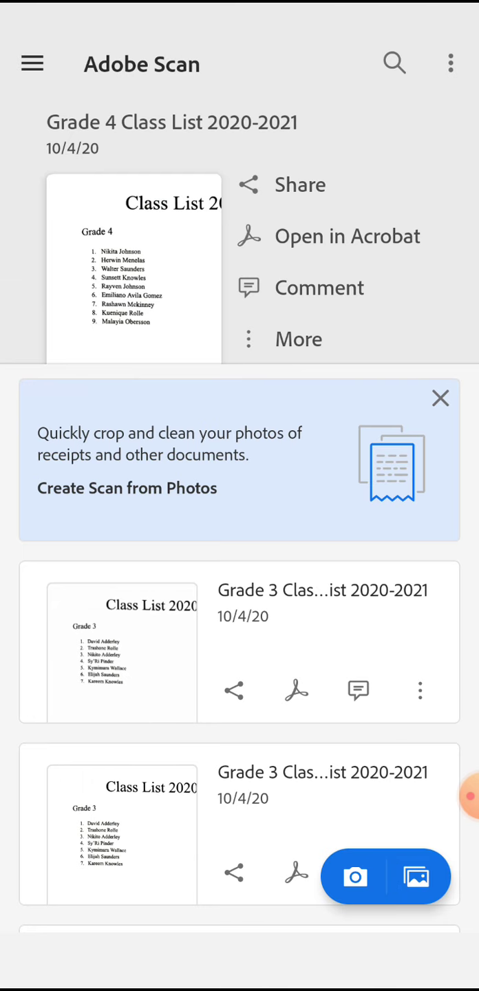
left_click(352, 876)
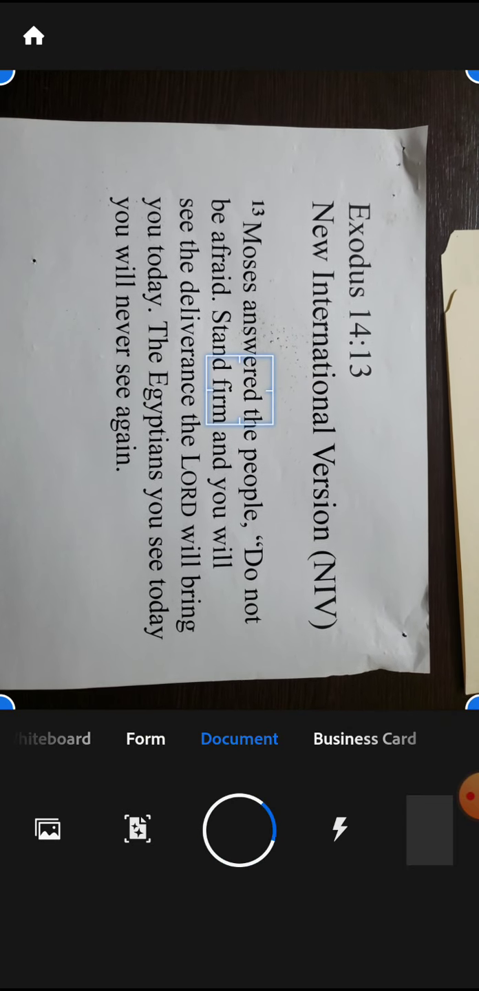
Capture the Exodus 14:13 page, fit its corner borders to the paper, and open the scan
left_click(239, 830)
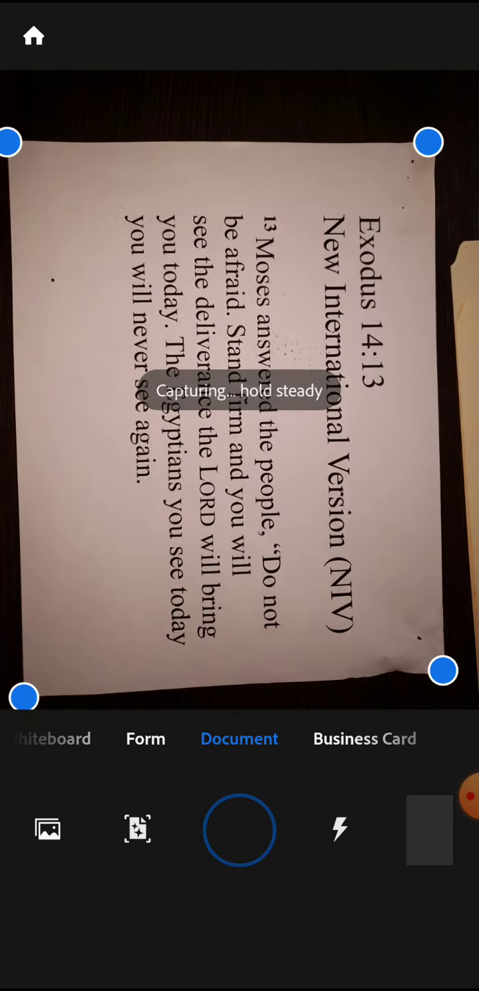
left_click(239, 830)
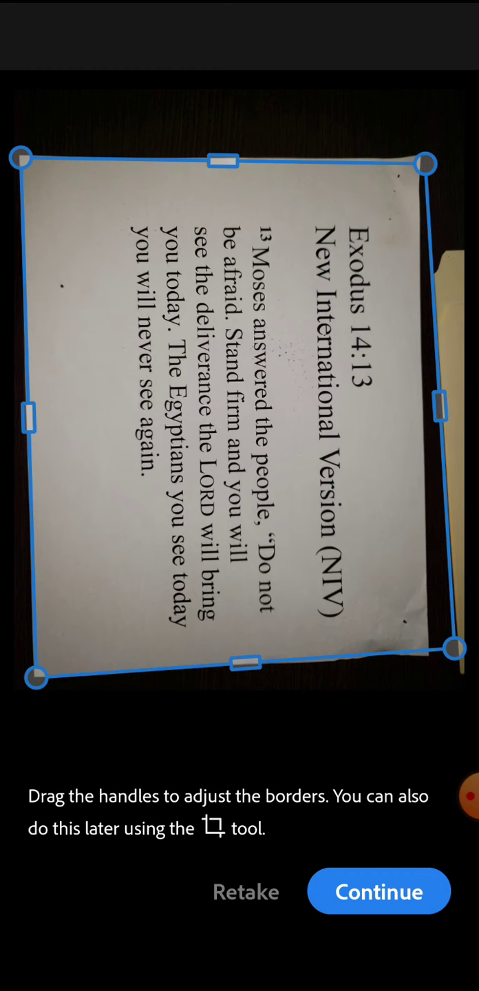
left_click_drag(452, 666, 427, 674)
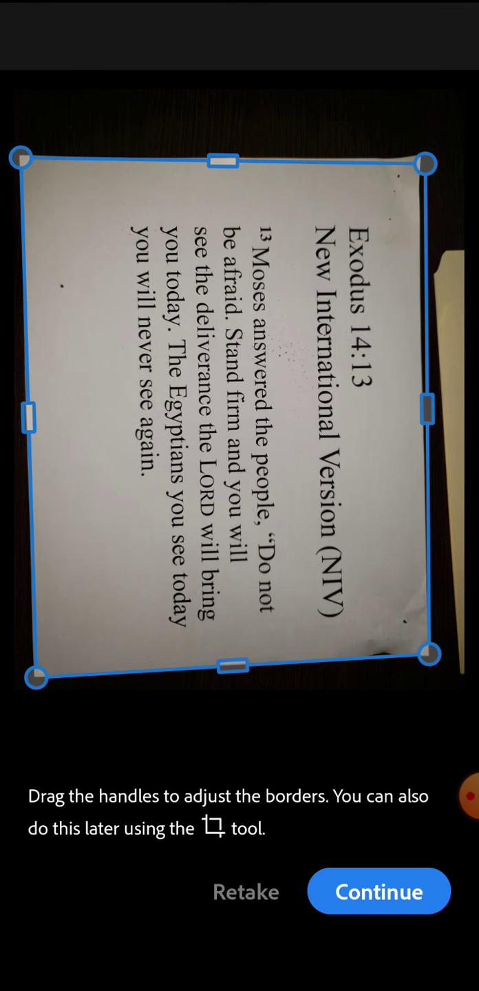
left_click_drag(423, 165, 423, 165)
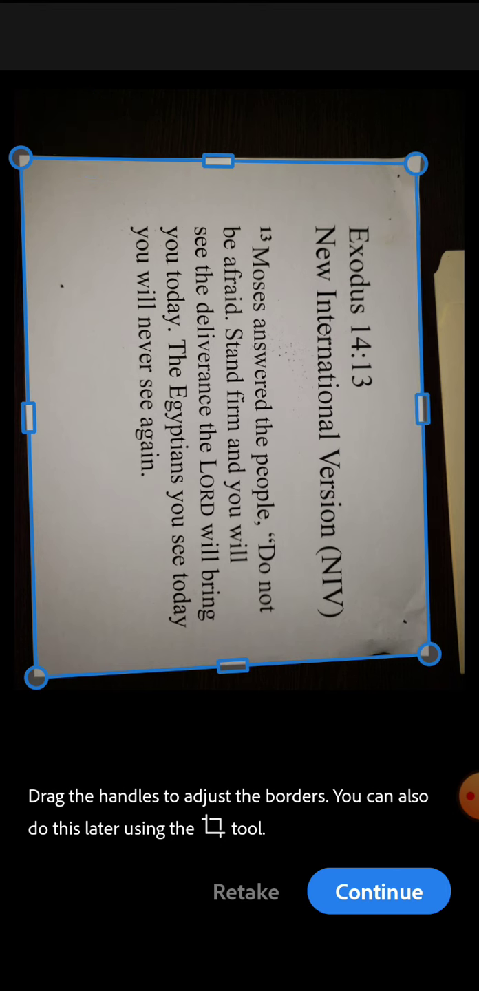
left_click_drag(422, 163, 413, 168)
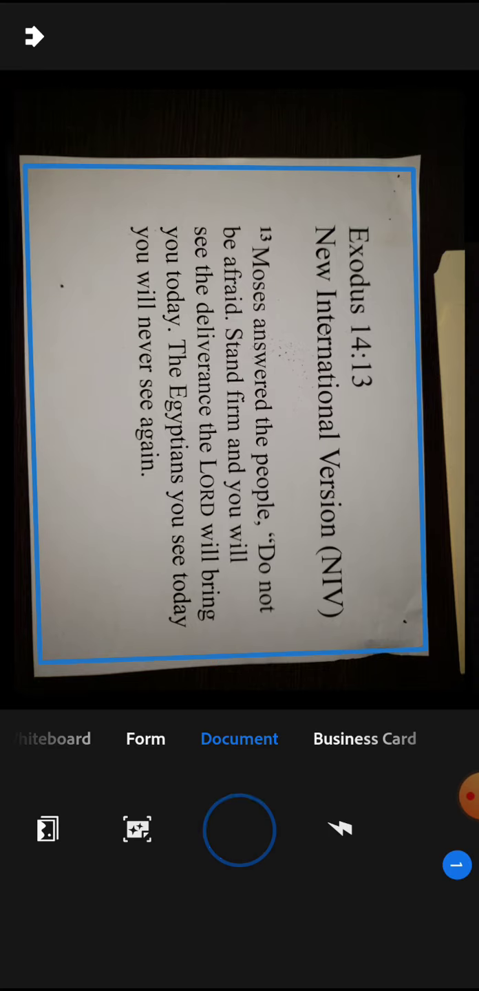
left_click(239, 831)
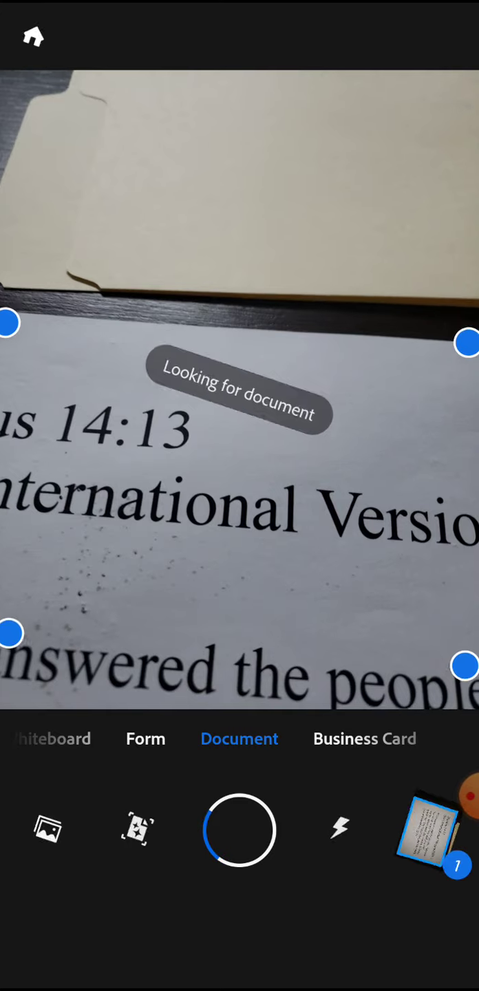
left_click(239, 830)
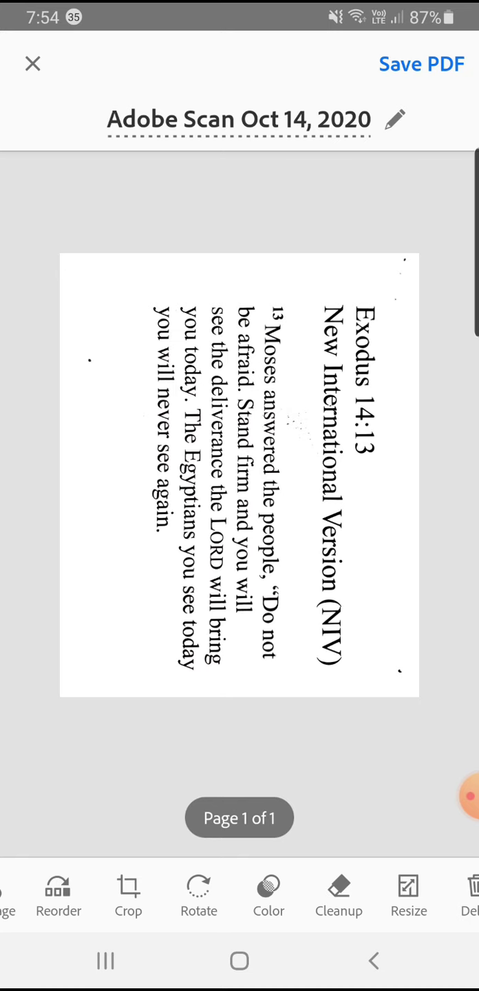
Rotate the Exodus page two quarter turns so the text is upright, and apply
left_click(127, 889)
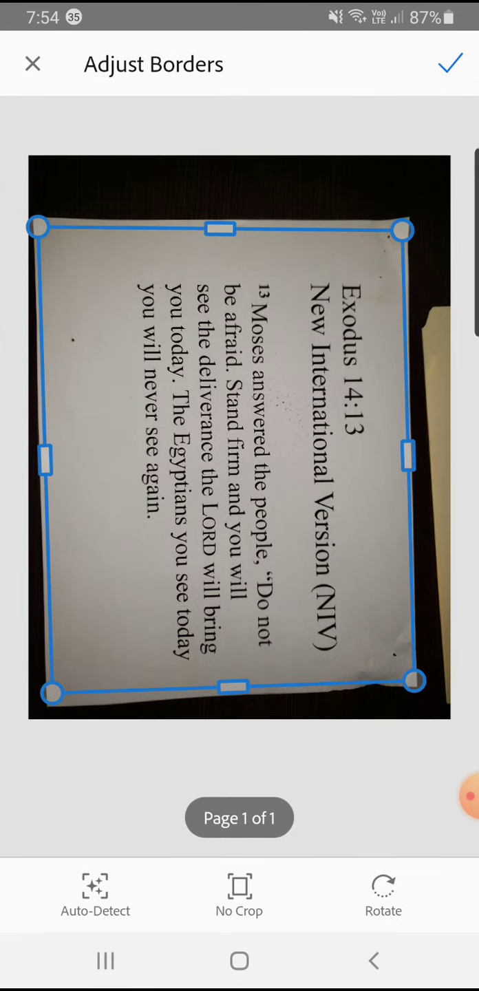
left_click(384, 895)
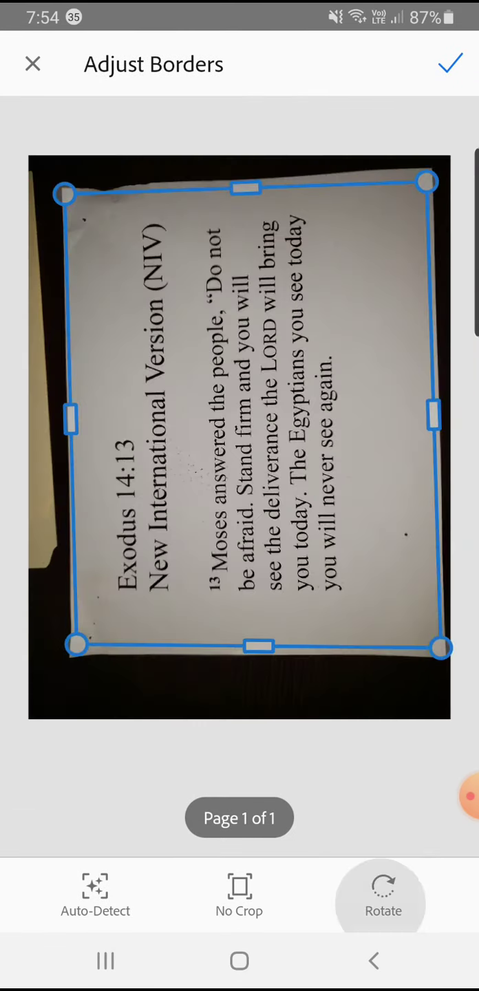
left_click(384, 895)
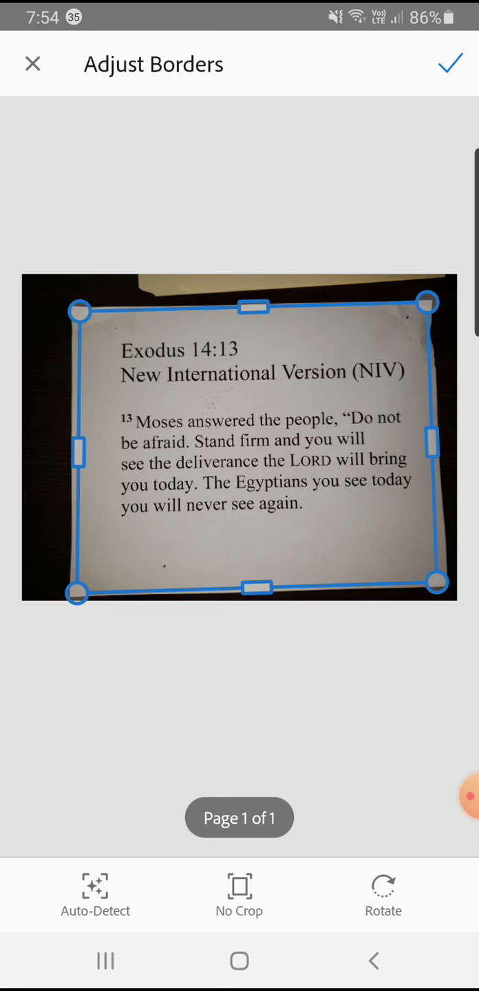
left_click(450, 64)
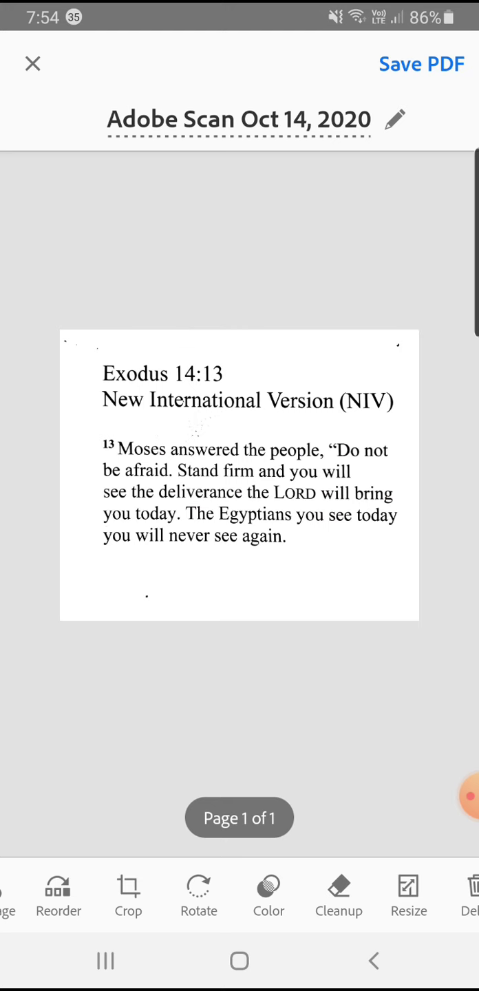
Rename the scan to 'Test' and save it as a PDF
left_click(393, 120)
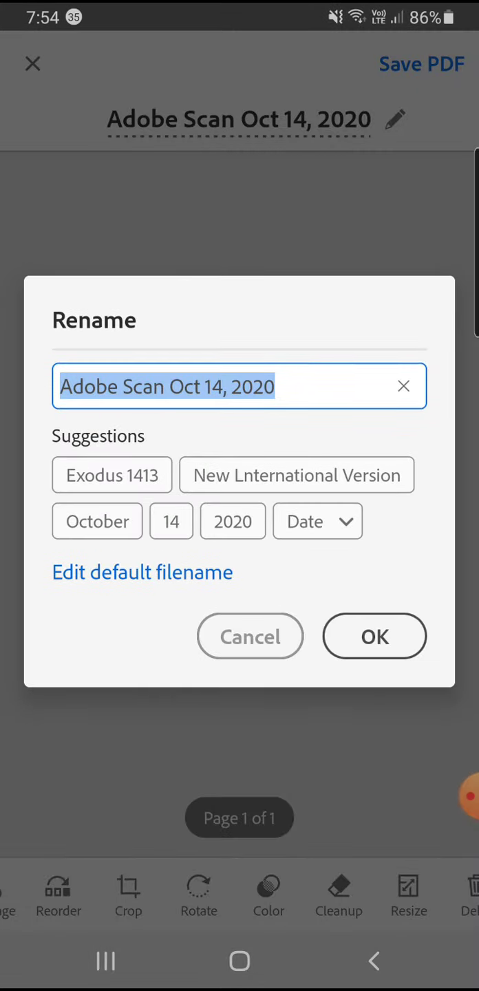
left_click(403, 385)
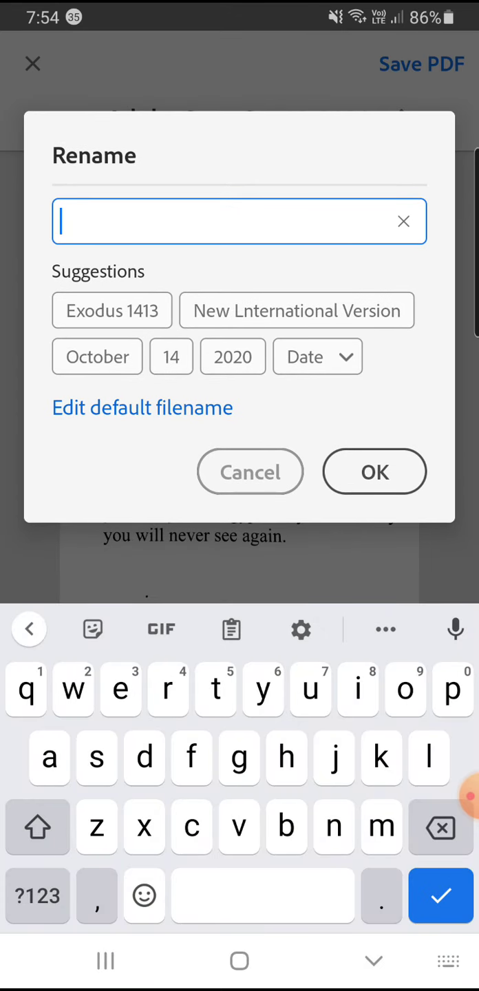
type("Test")
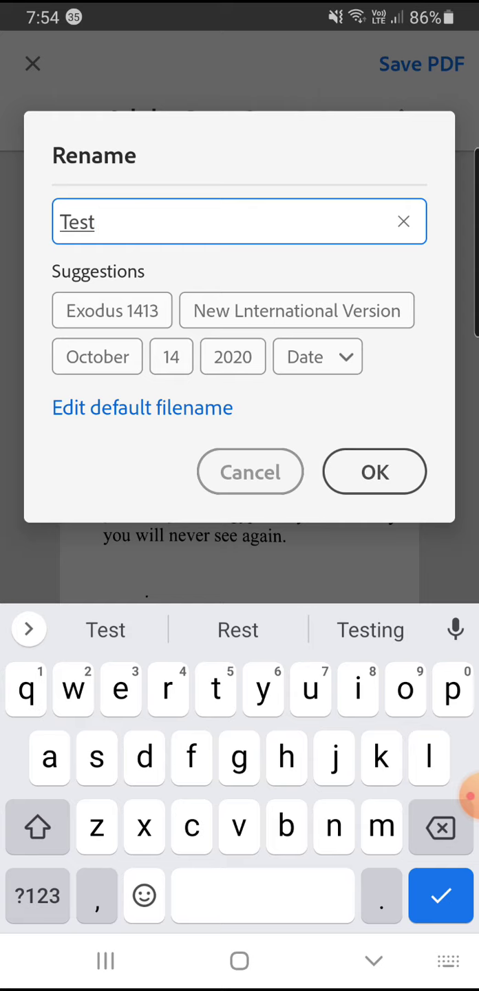
left_click(374, 472)
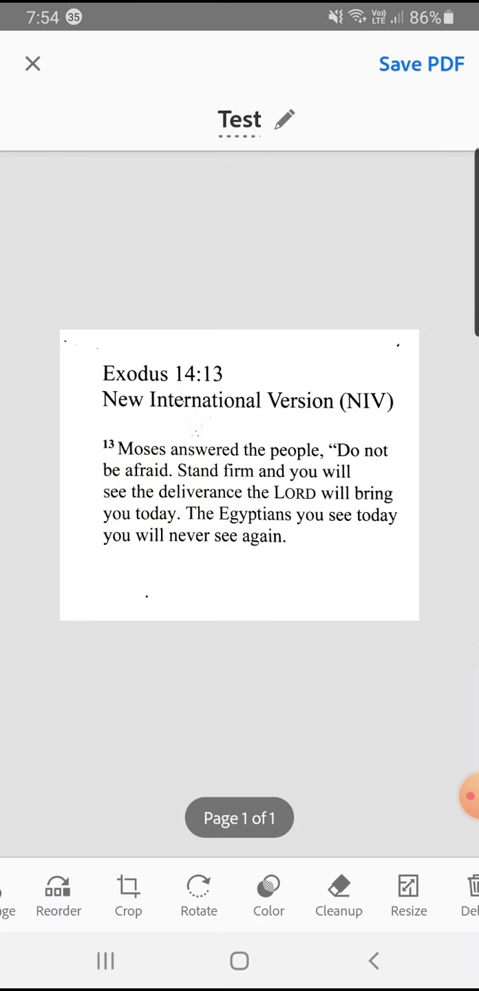
left_click(421, 63)
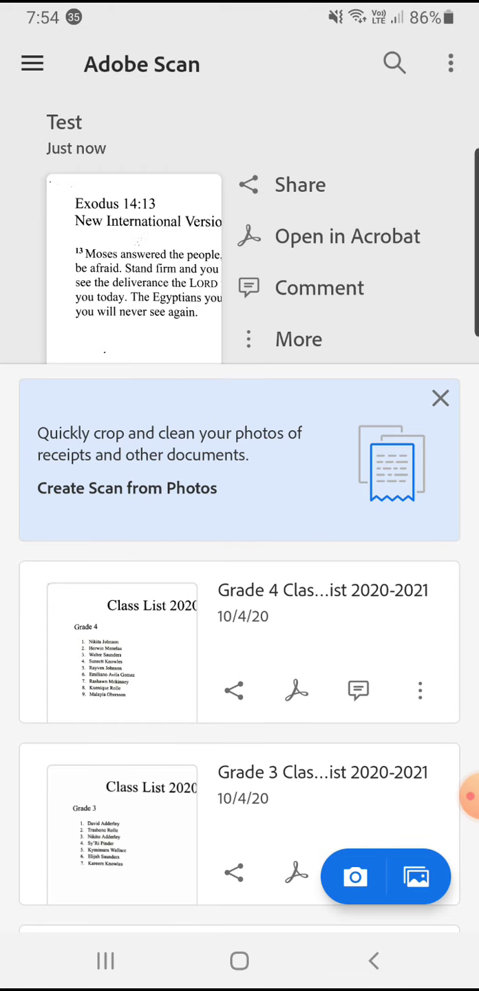
Open the share sheet for the Test scan from the recent scans list
scroll("down", 3)
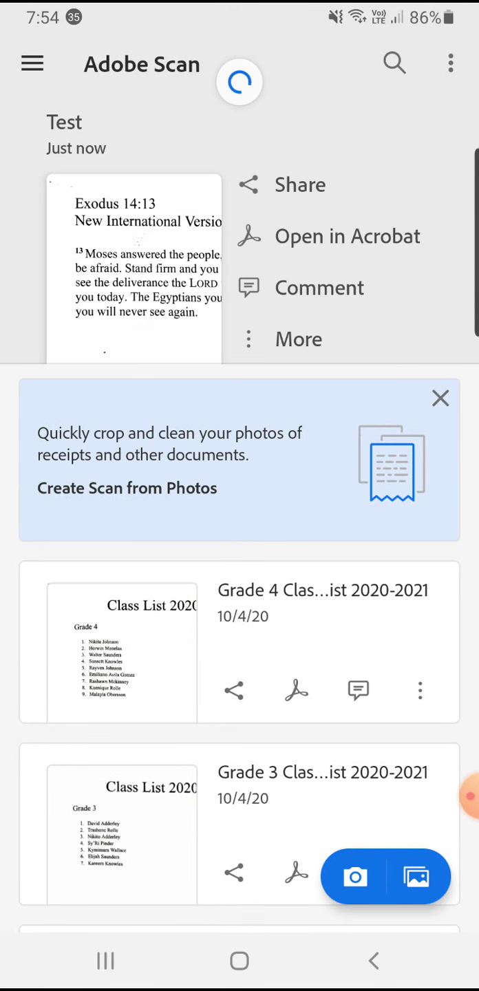
left_click(441, 399)
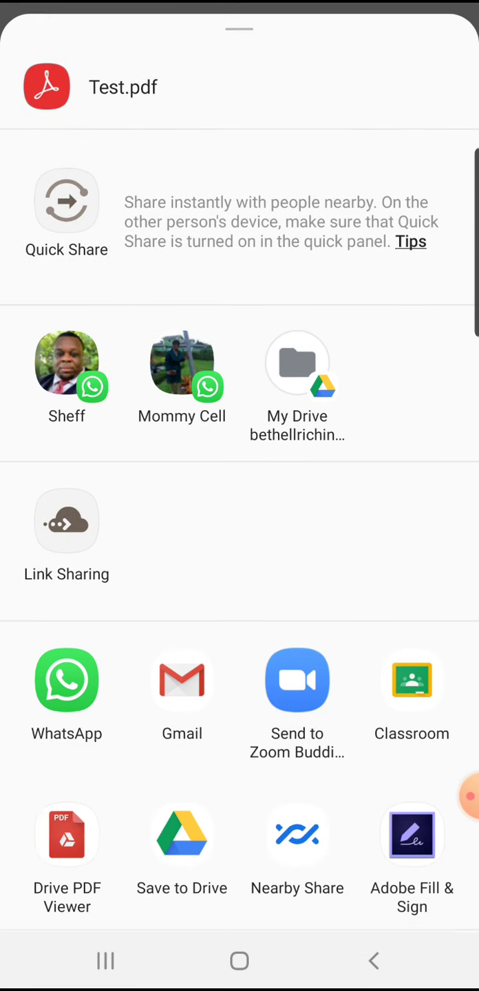
scroll("down", 3)
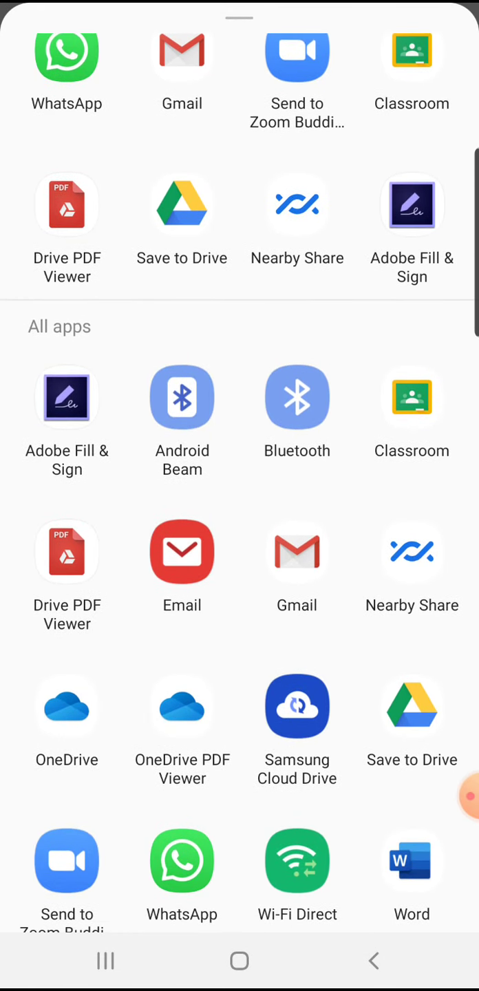
scroll("down", 3)
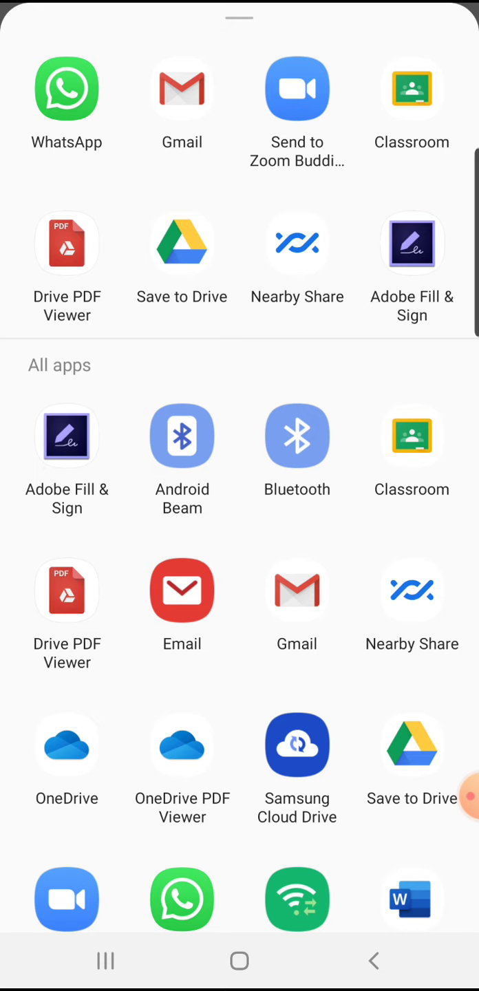
scroll("down", 3)
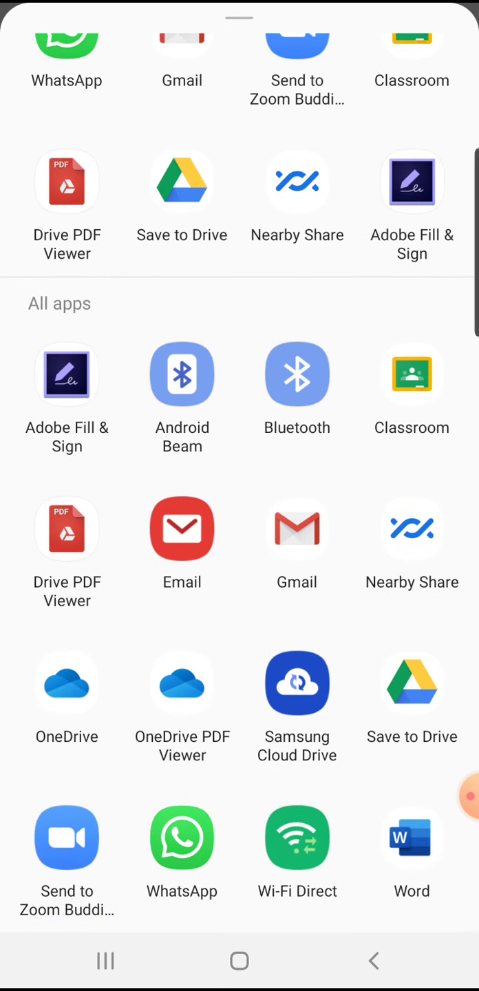
scroll("down", 3)
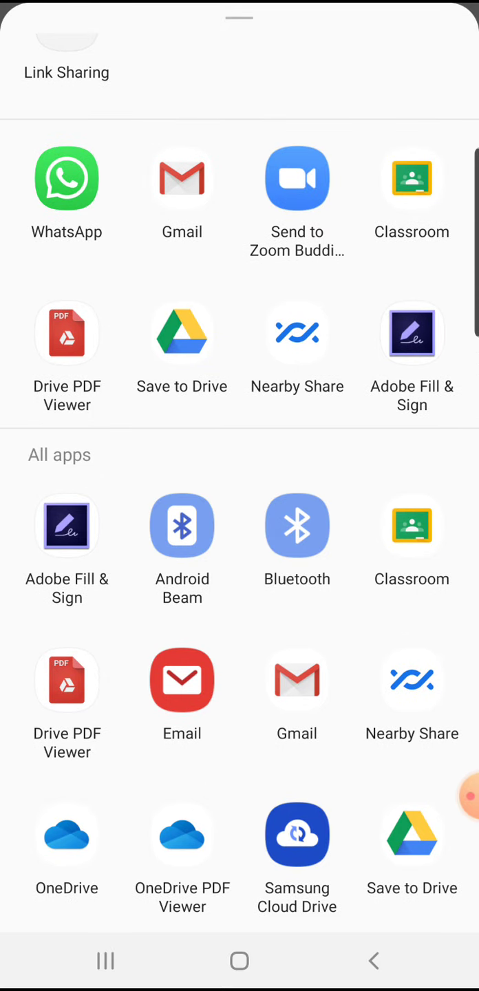
Share Test.pdf to Classroom as a new assignment for Teachers Of M.C.P.A
left_click(411, 179)
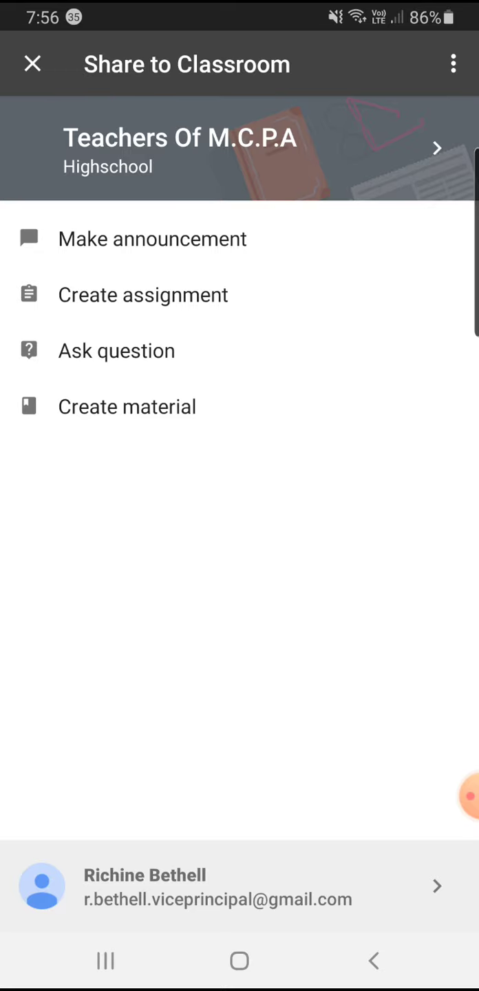
left_click(142, 294)
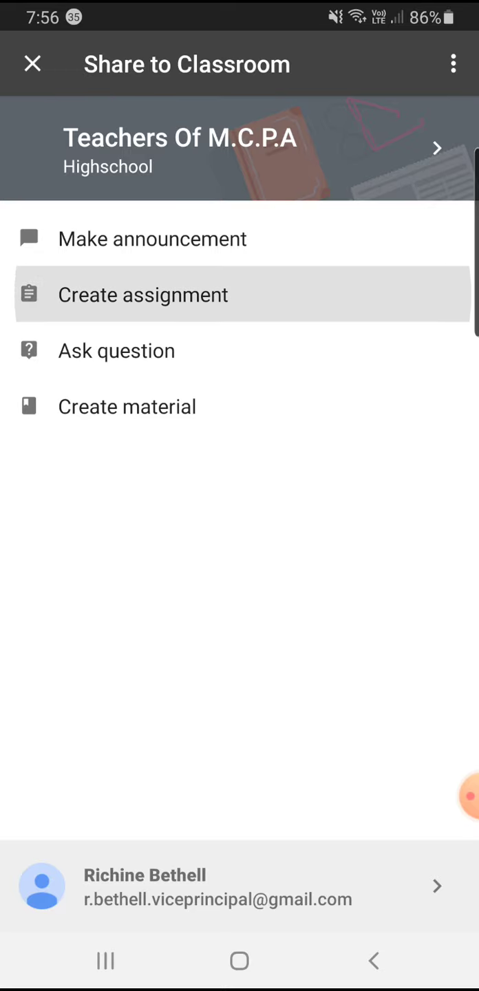
left_click(142, 294)
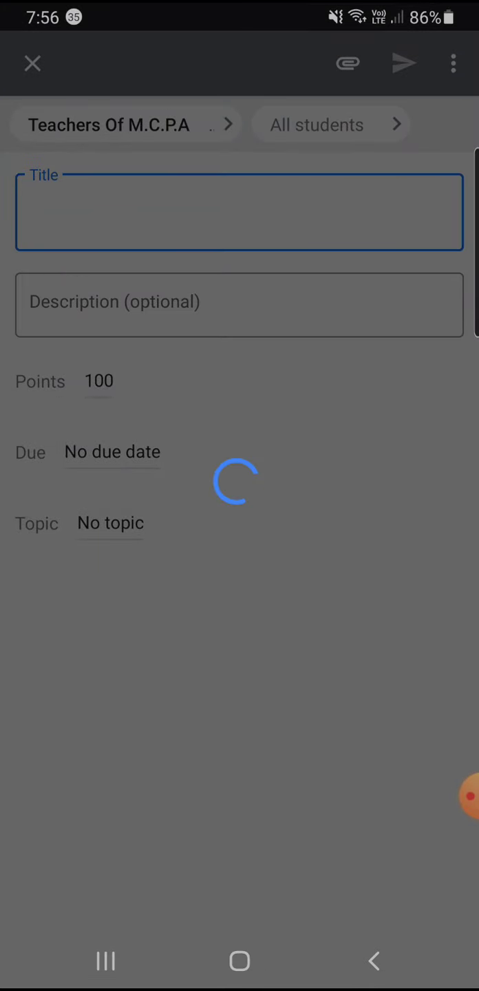
left_click(239, 211)
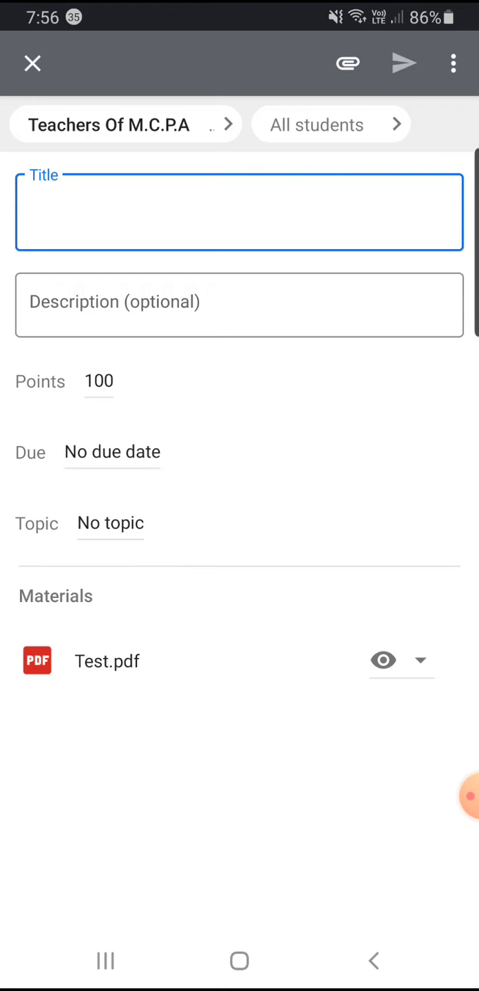
left_click(123, 124)
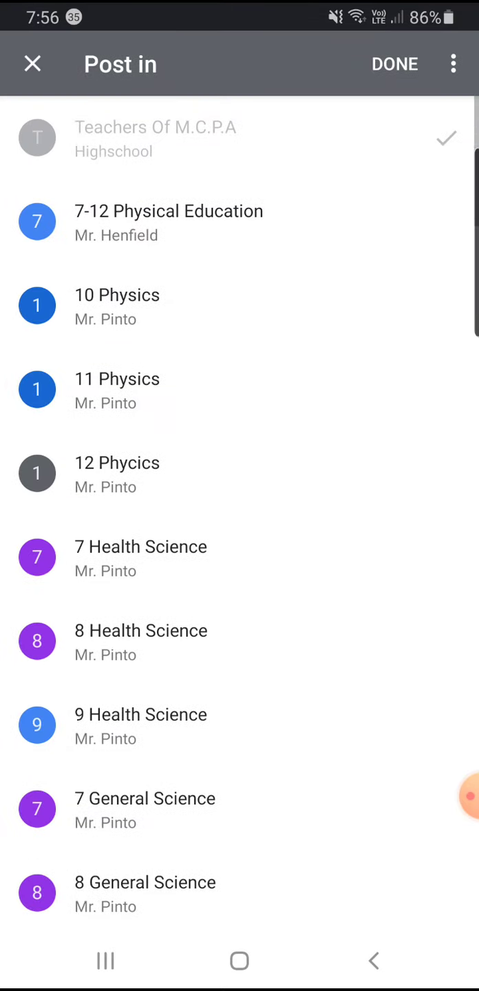
scroll("down", 3)
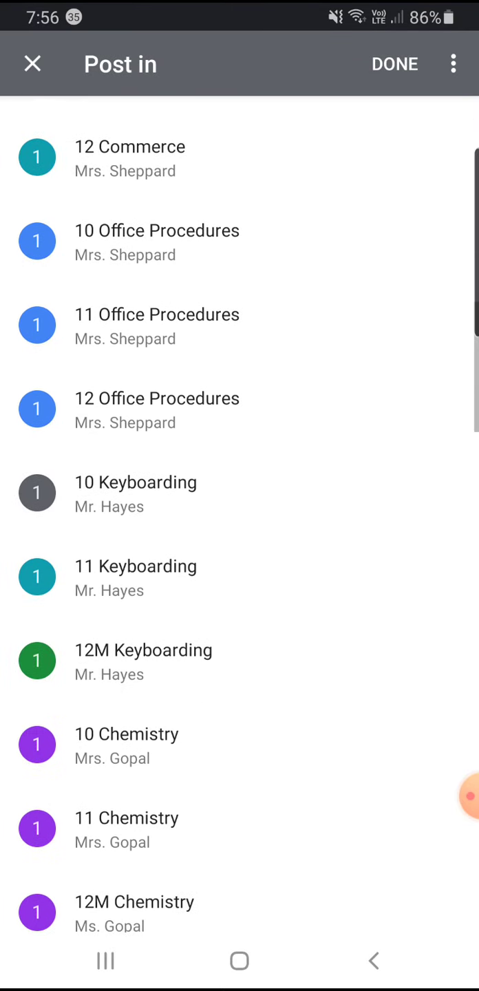
scroll("down", 3)
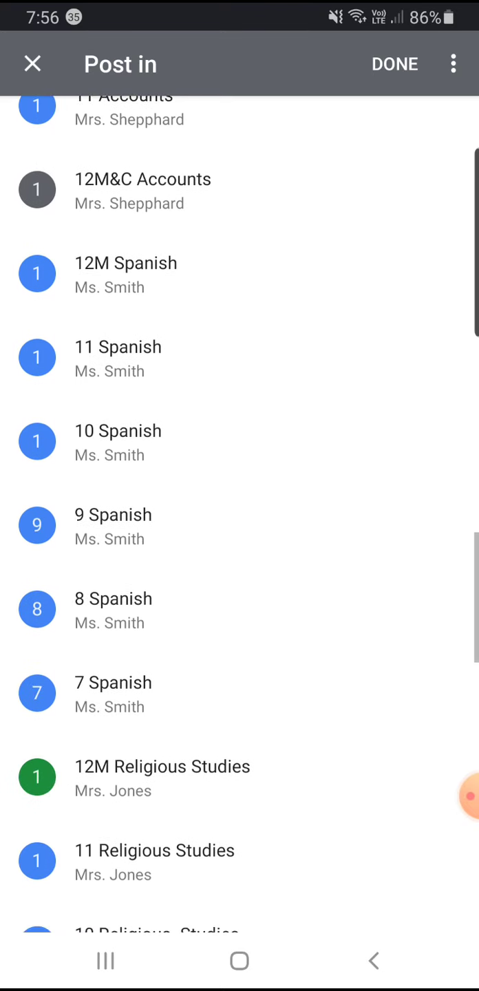
scroll("down", 3)
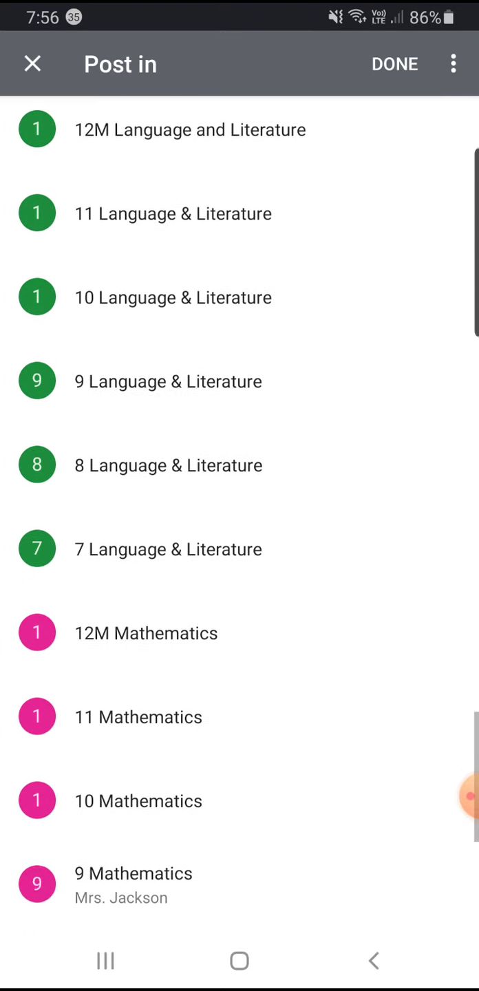
scroll("down", 3)
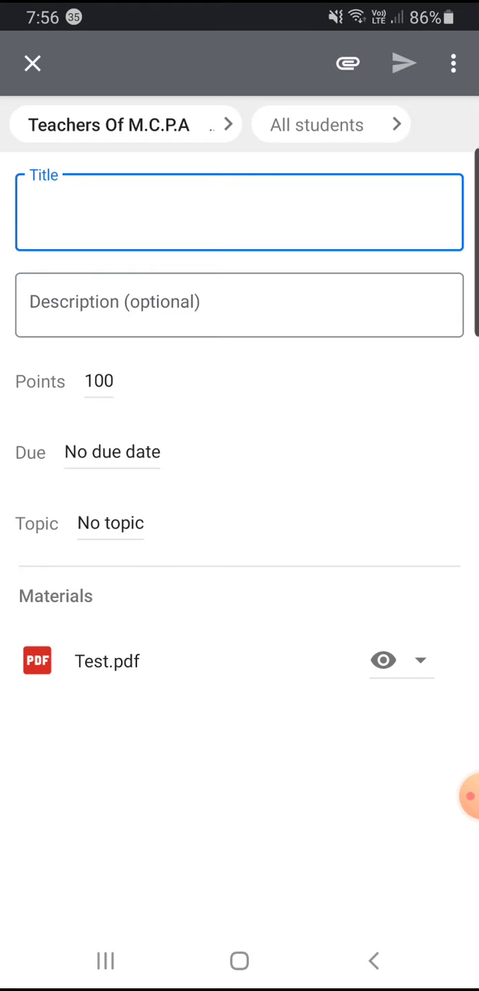
left_click(110, 124)
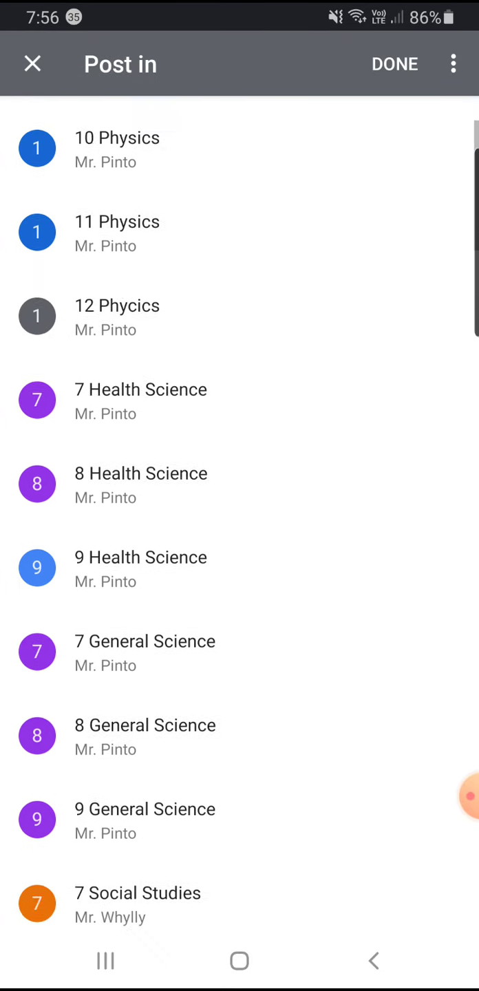
scroll("down", 3)
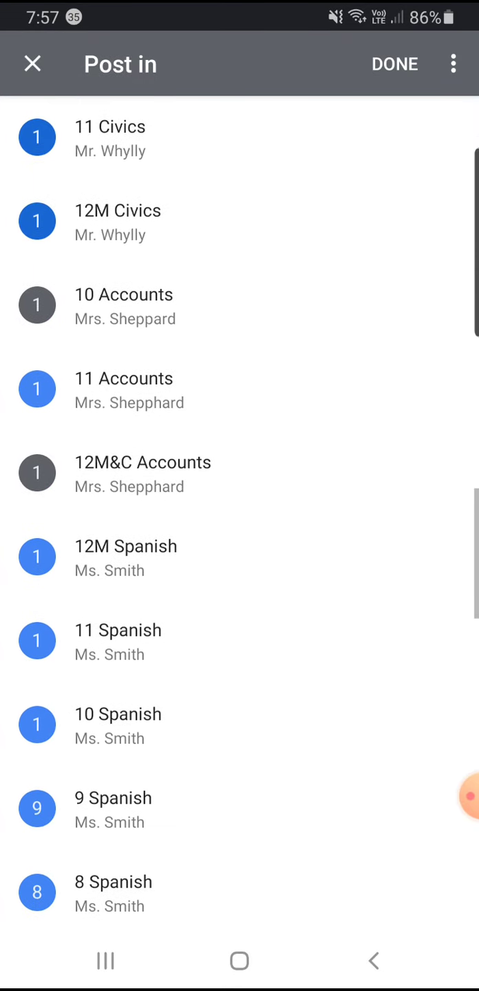
scroll("down", 3)
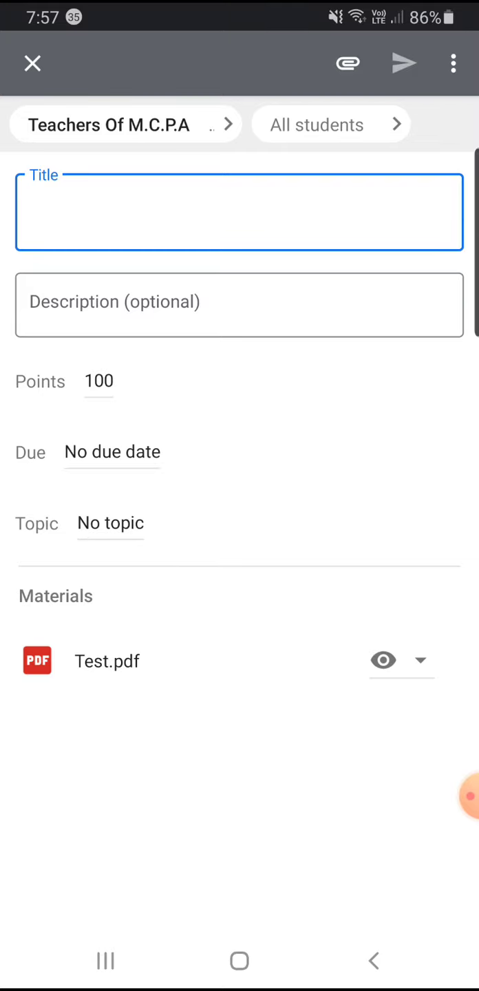
left_click(240, 211)
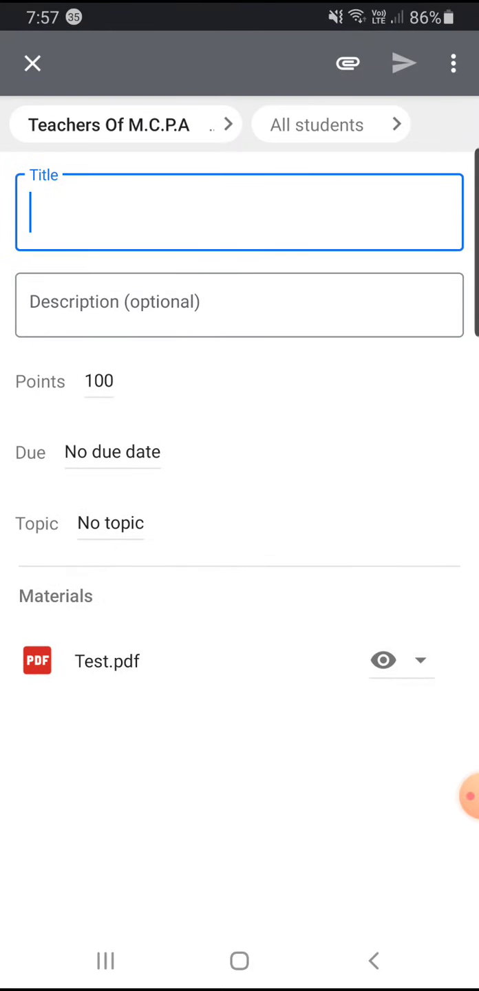